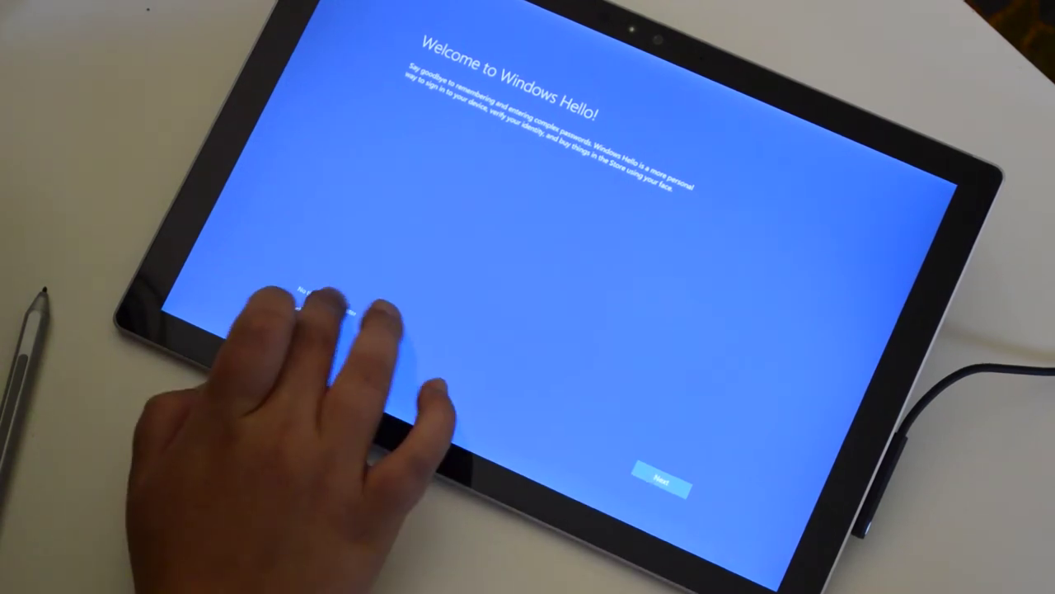
- Skip Windows Hello for now so setup advances to the Meet Cortana page
left_click(660, 480)
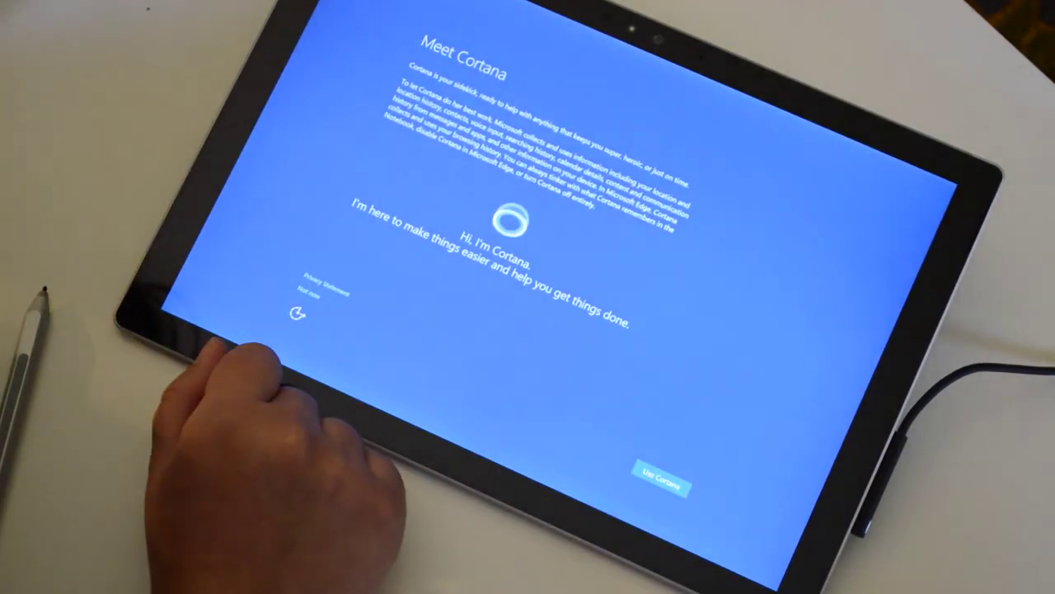